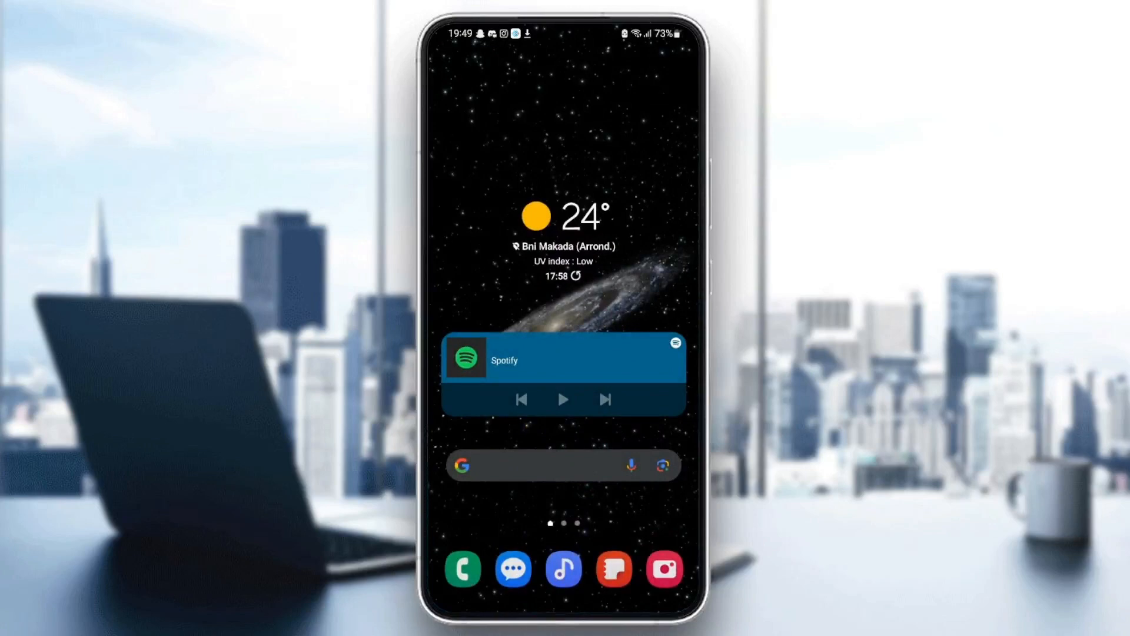
# Swipe up to the app drawer and launch Settings
pyautogui.scroll(3)
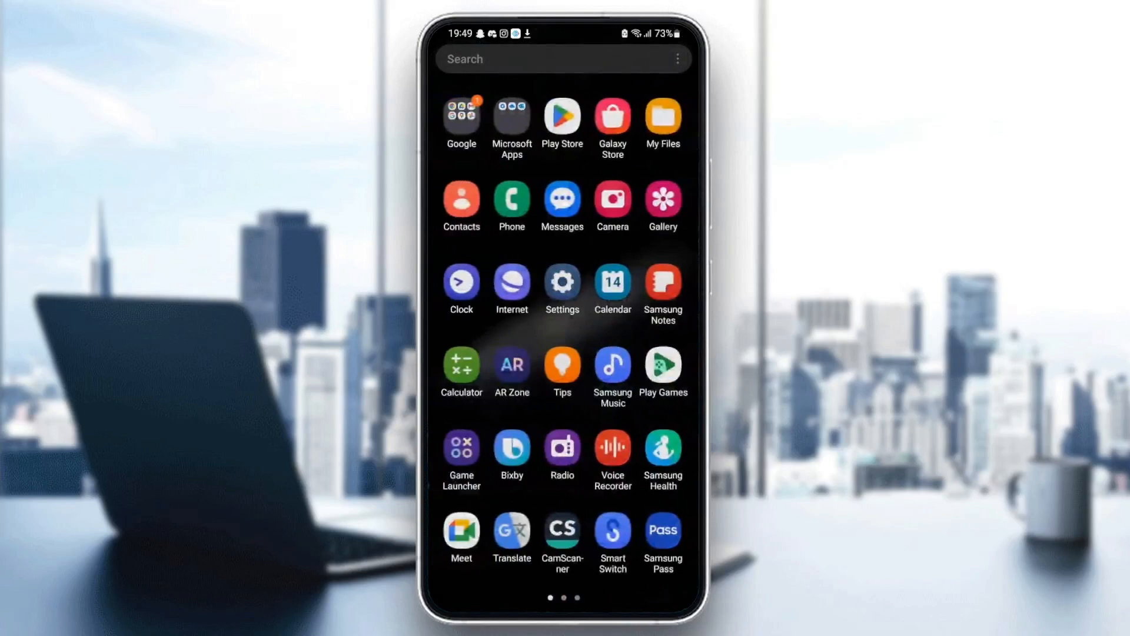
pyautogui.click(561, 283)
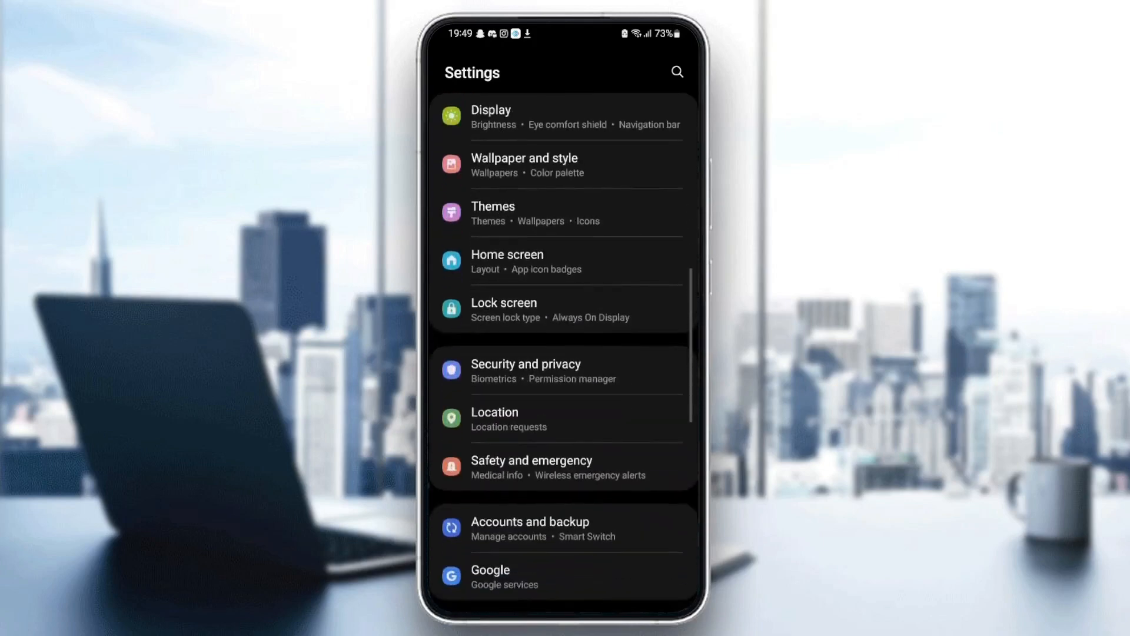
# Scroll through the installed apps list to locate Twitter
pyautogui.scroll(-3)
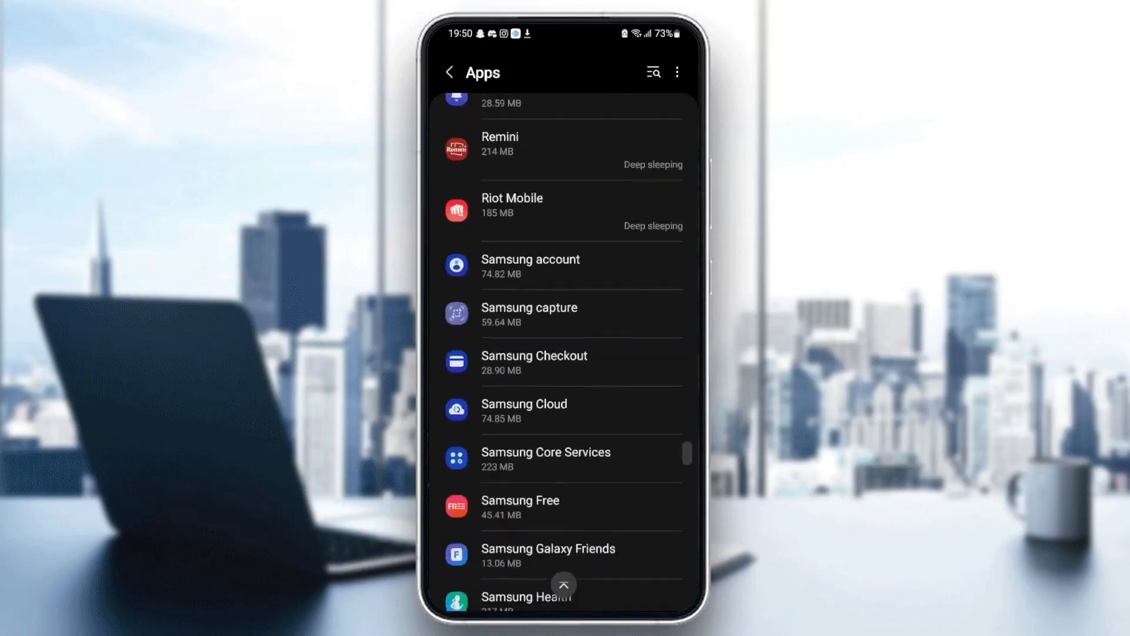
pyautogui.scroll(-3)
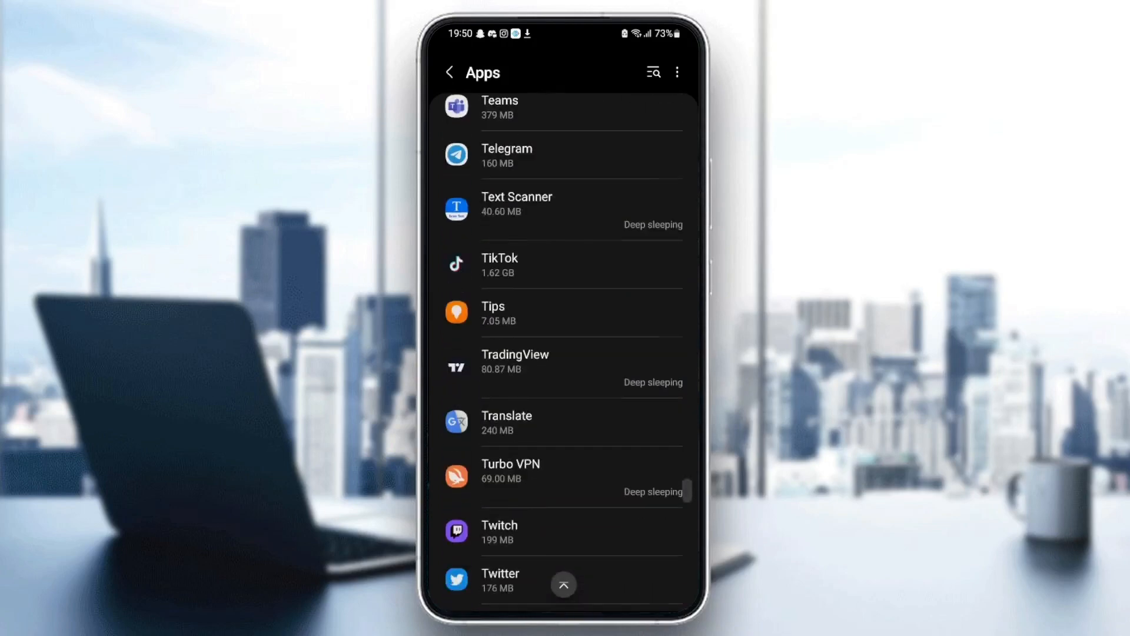
pyautogui.scroll(3)
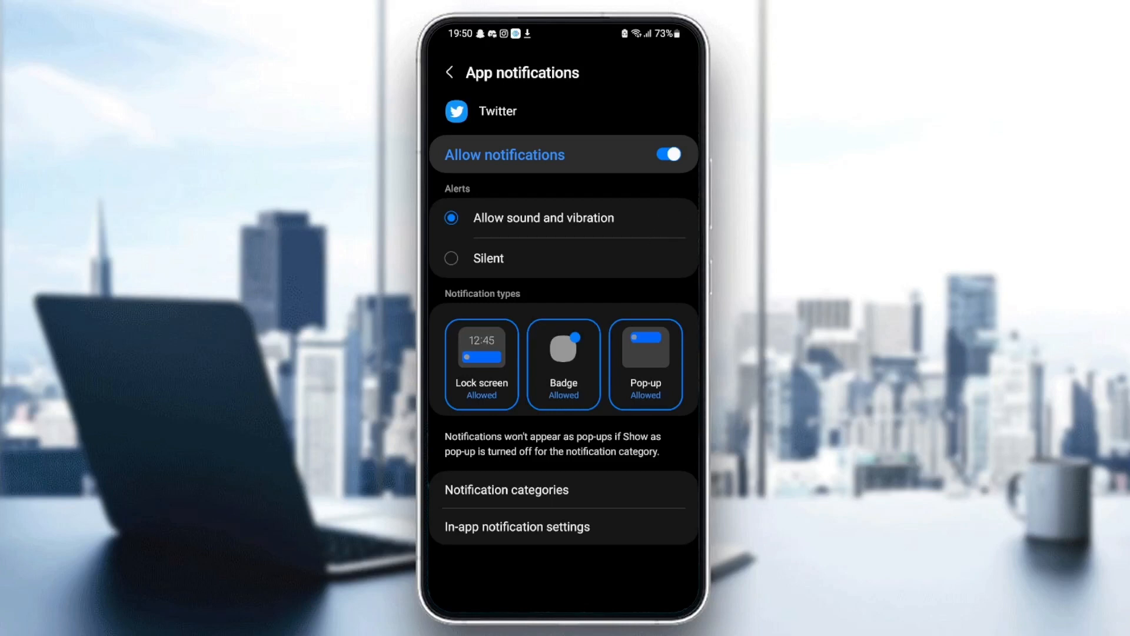
# Confirm Twitter's notifications are allowed and go back to its App info page
pyautogui.click(450, 71)
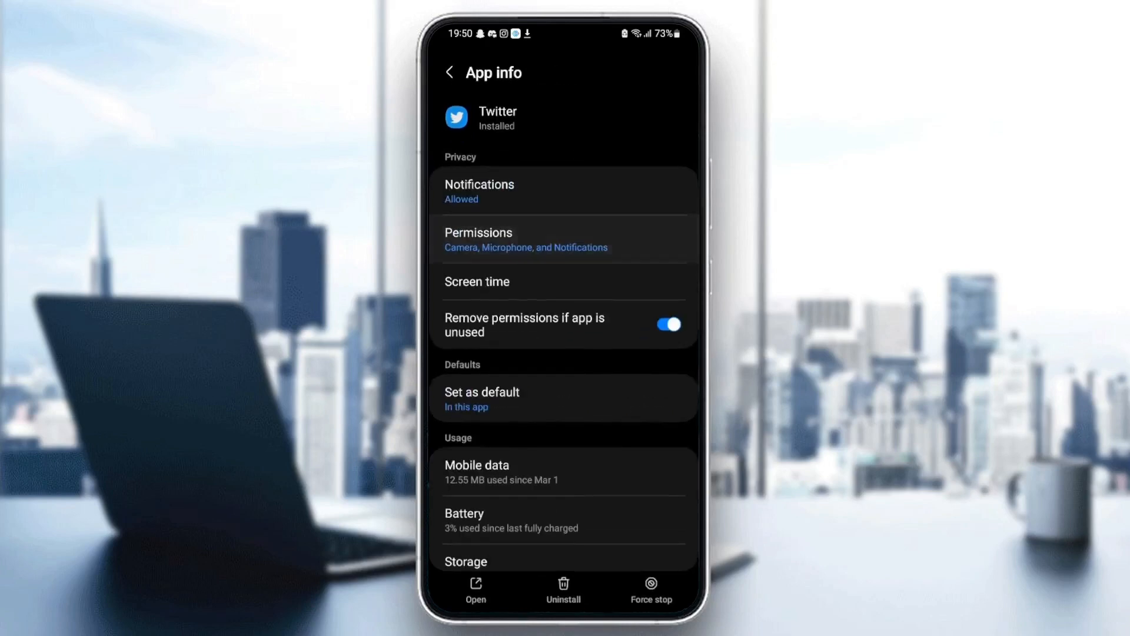
# Grant Twitter camera, microphone and notification permissions, and enable opening supported links
pyautogui.click(525, 239)
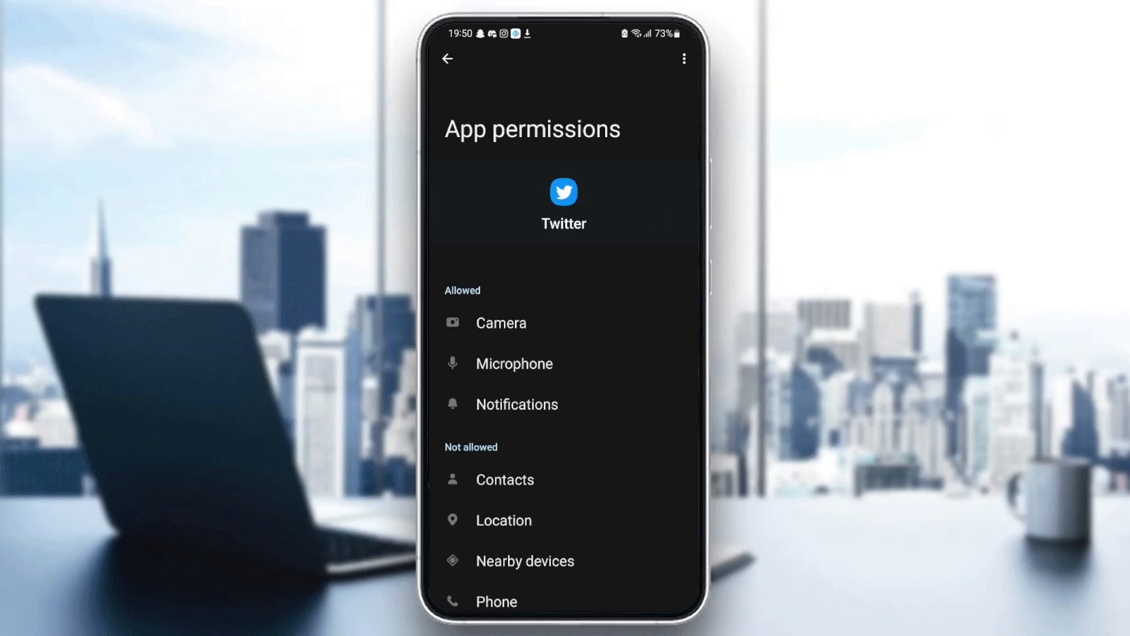
pyautogui.click(448, 58)
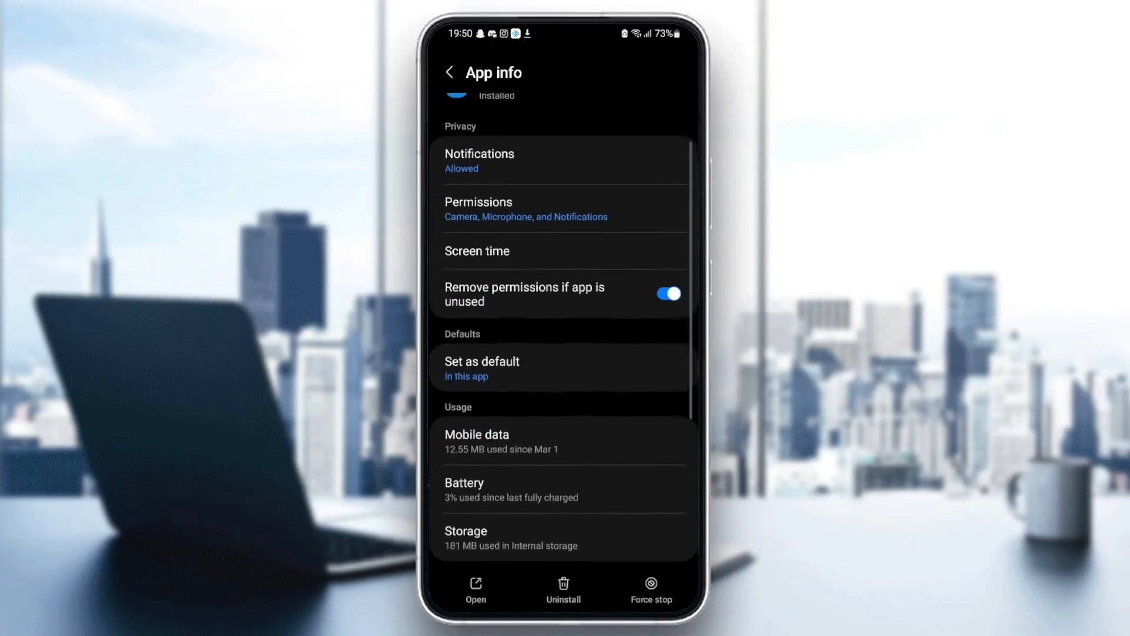
pyautogui.click(481, 367)
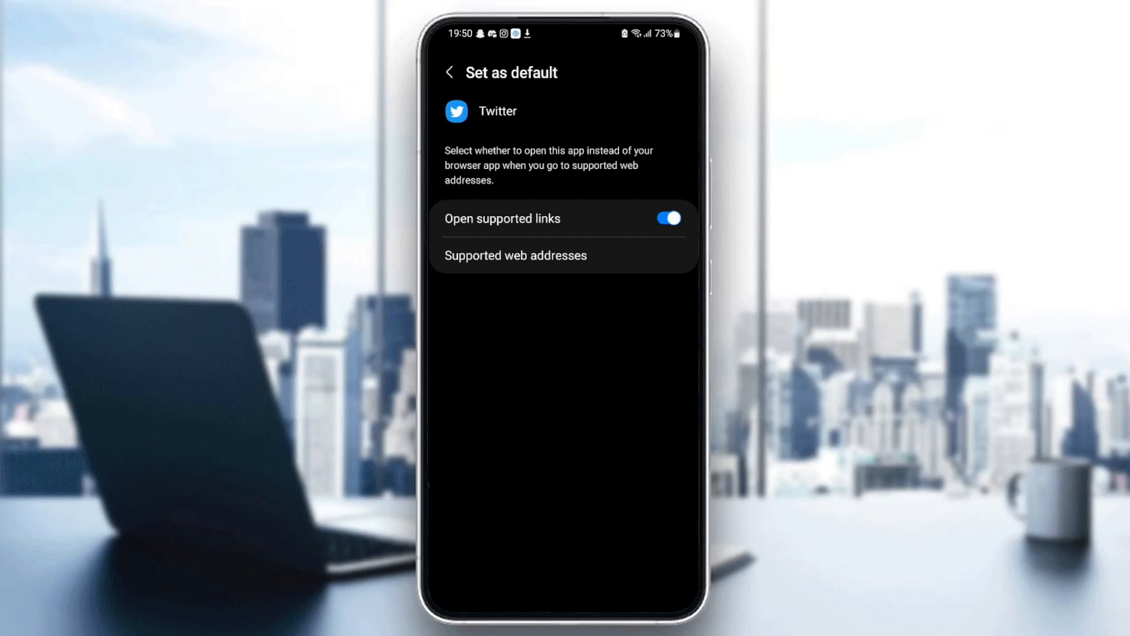
pyautogui.click(449, 72)
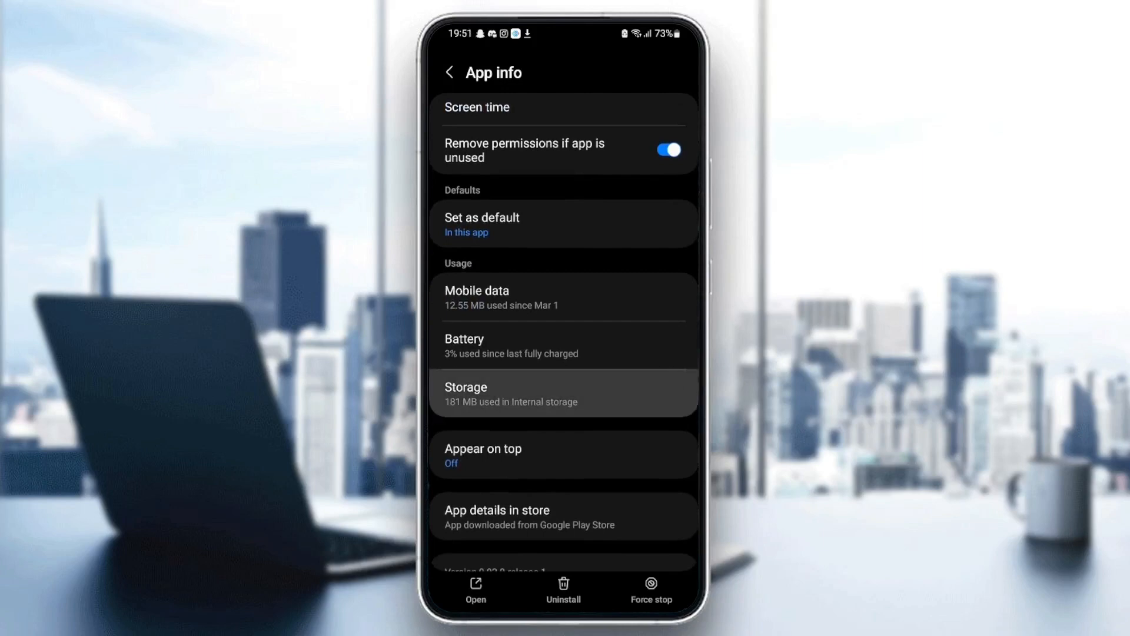
# Clear Twitter's cache from Storage, then go home and open the app drawer
pyautogui.click(564, 393)
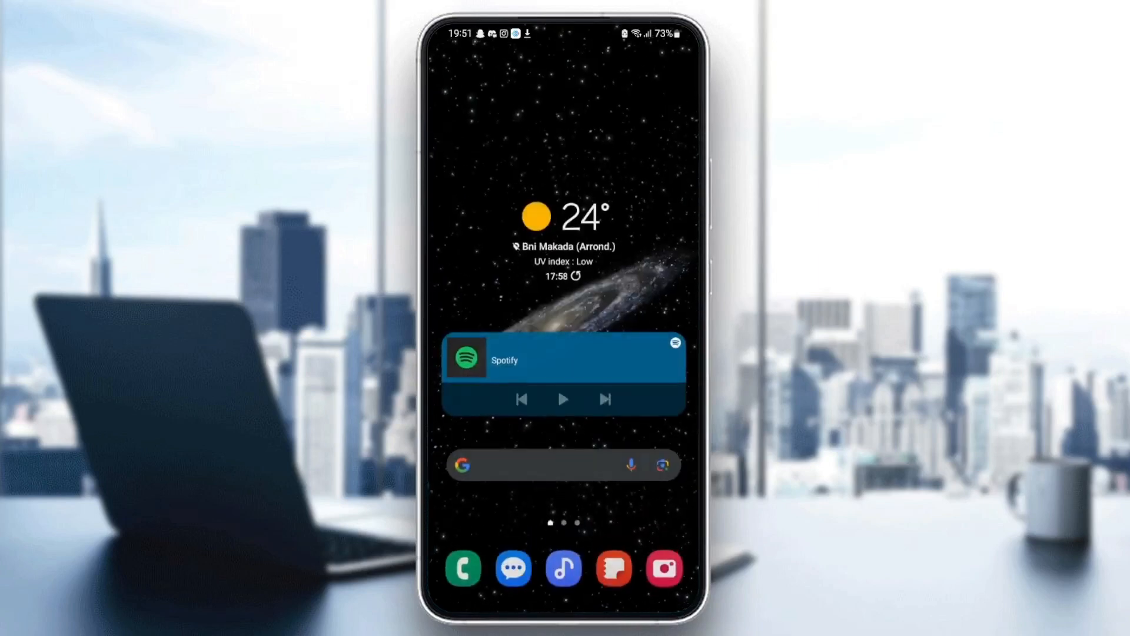
pyautogui.scroll(3)
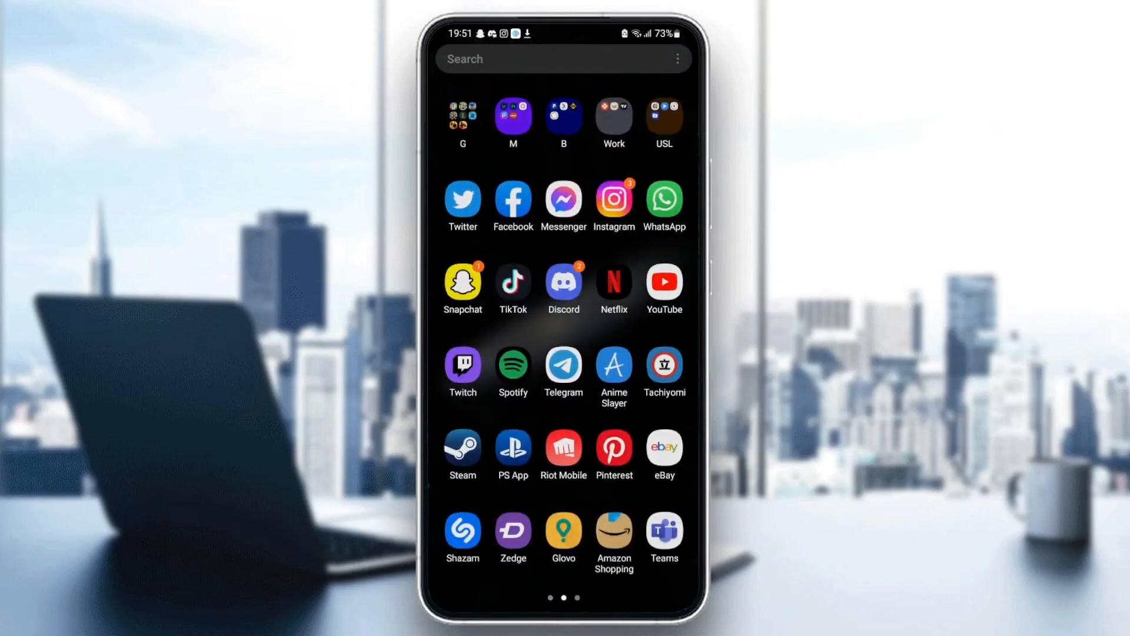
# Launch Twitter from the app drawer to show the Following timeline
pyautogui.click(463, 200)
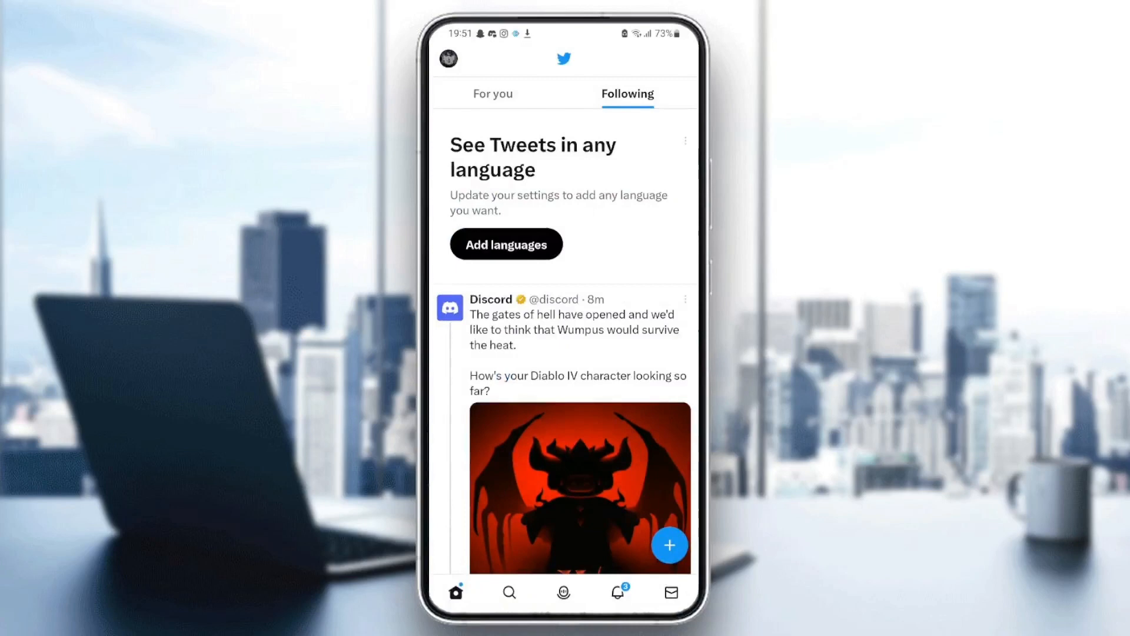